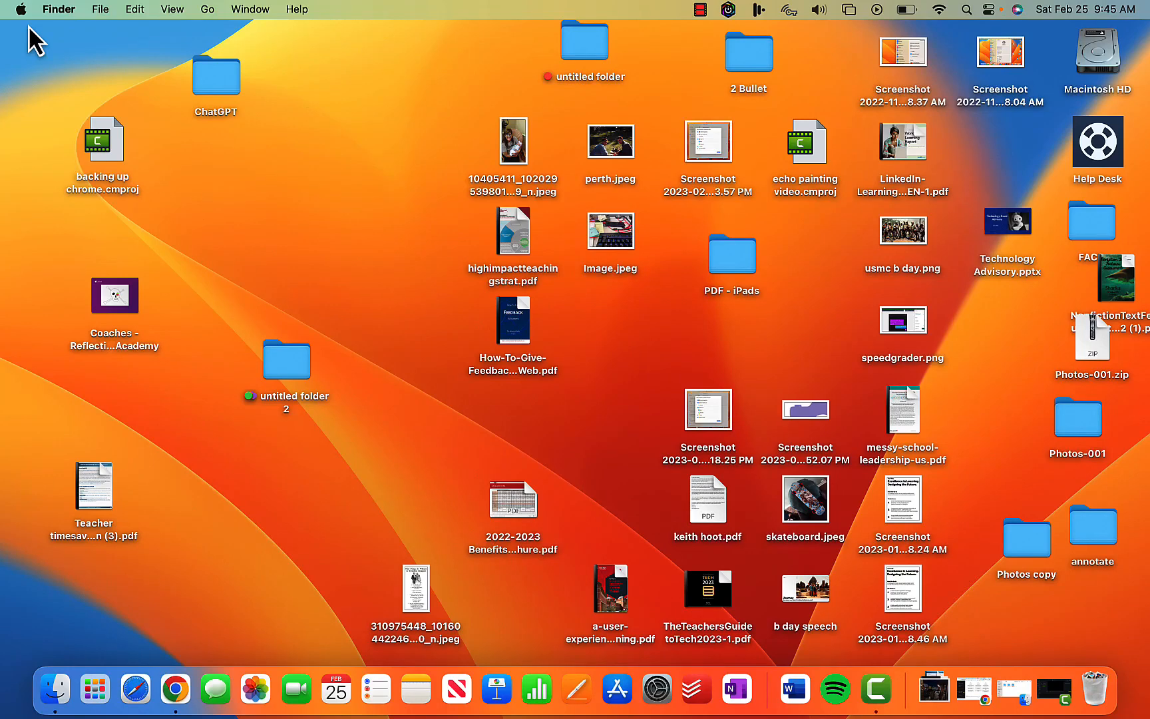
pyautogui.moveTo(88, 74)
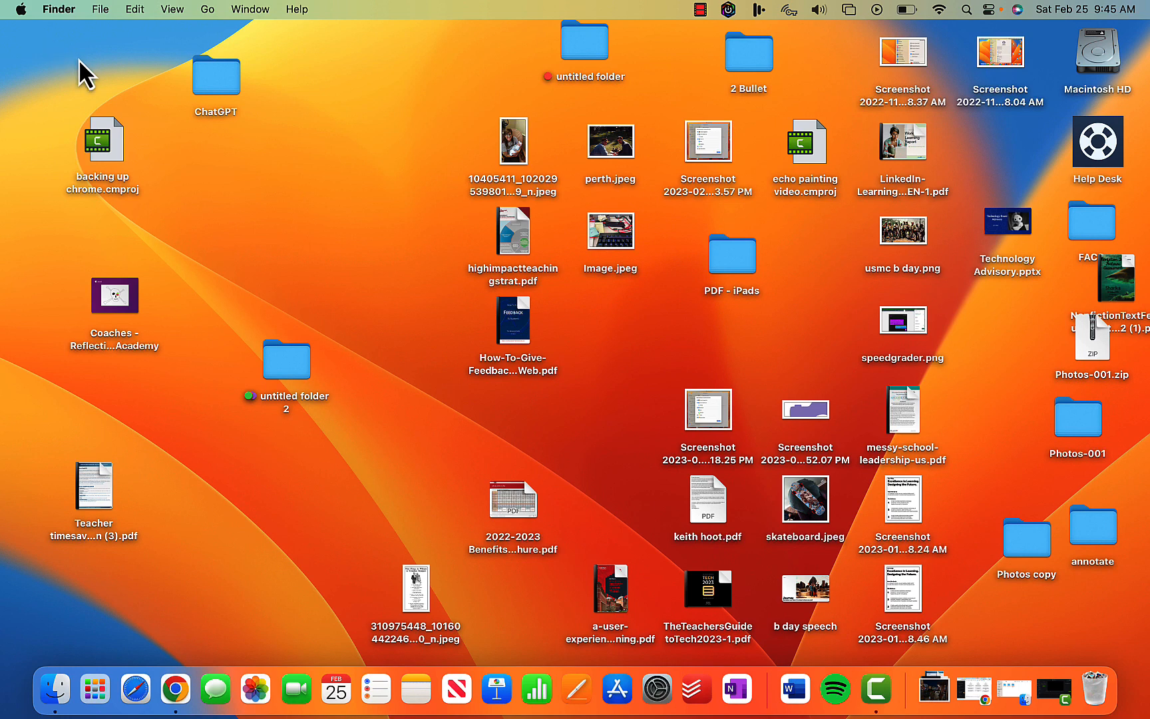
pyautogui.moveTo(31, 31)
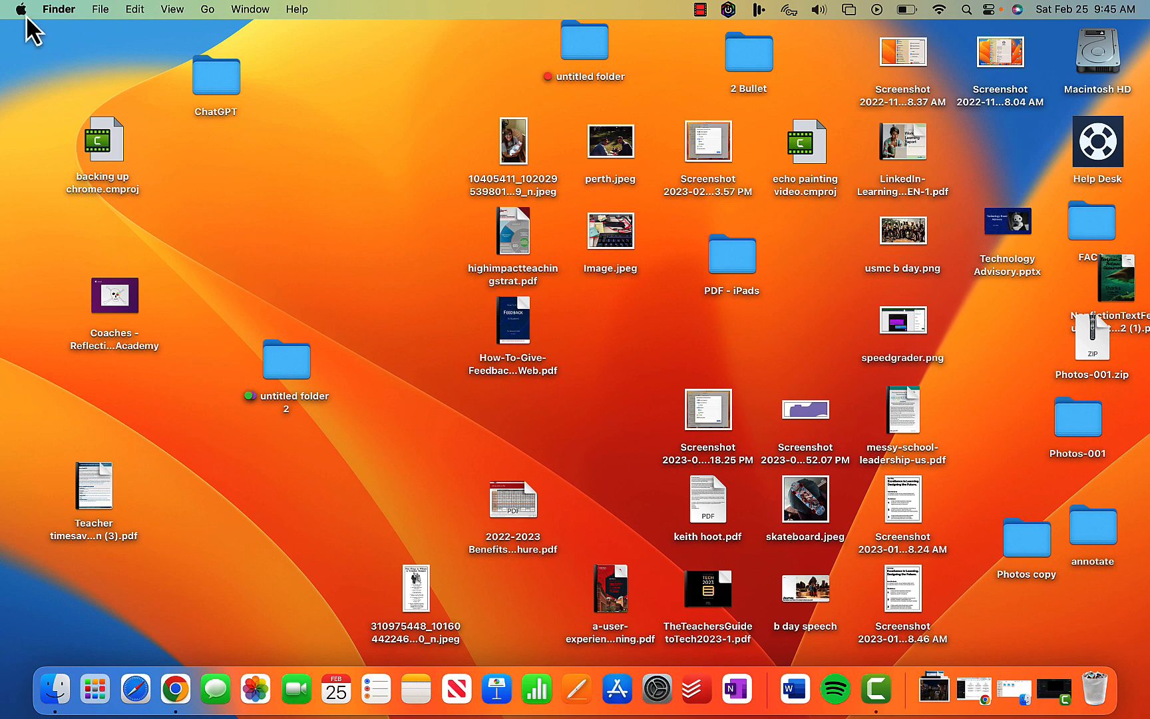
# Preview the Apple menu, Control Center and the desktop context menu, dismissing each
pyautogui.click(20, 10)
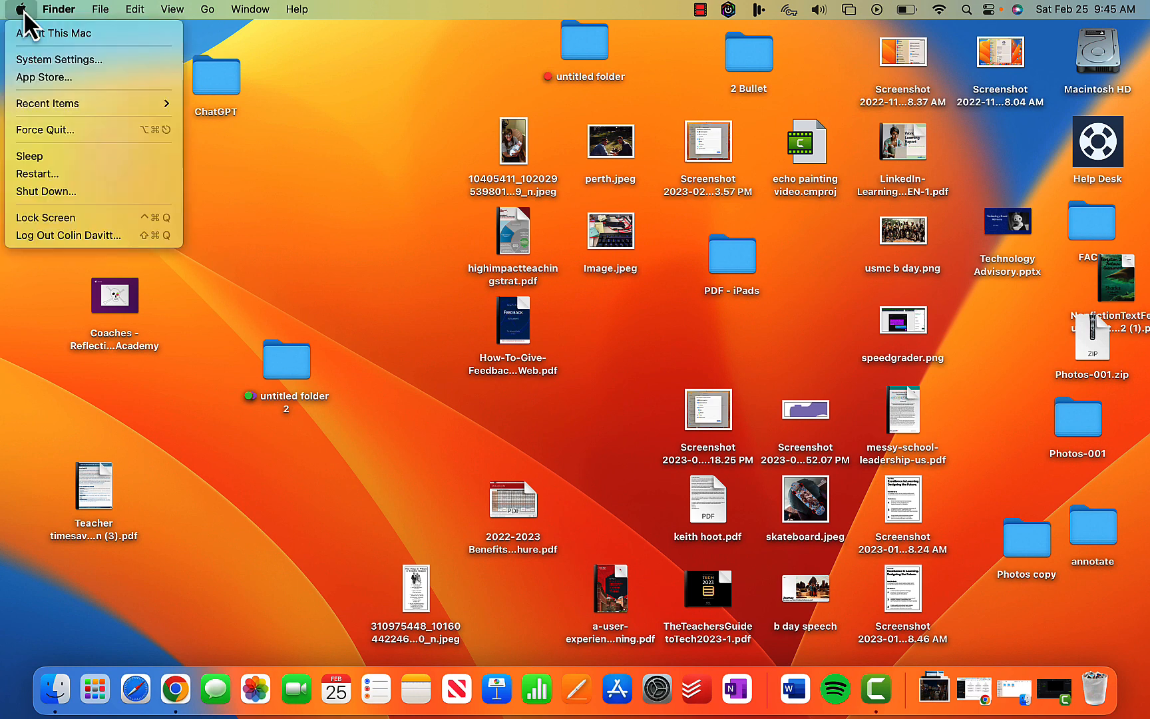
pyautogui.moveTo(37, 35)
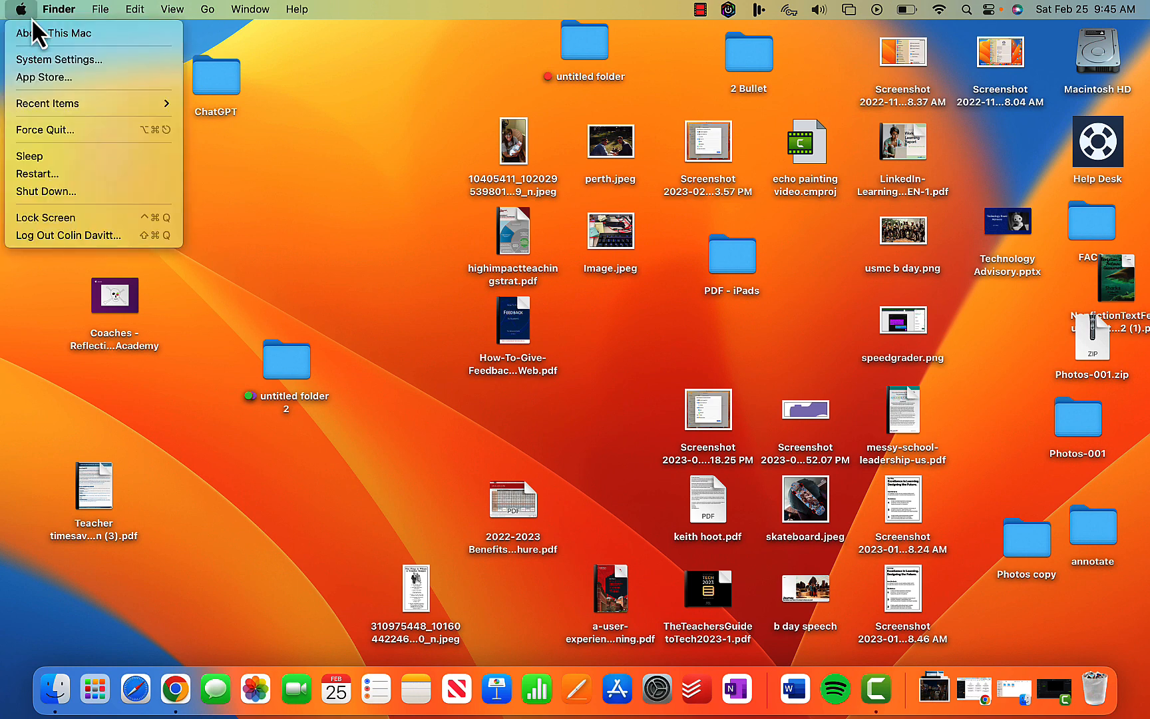
pyautogui.moveTo(92, 174)
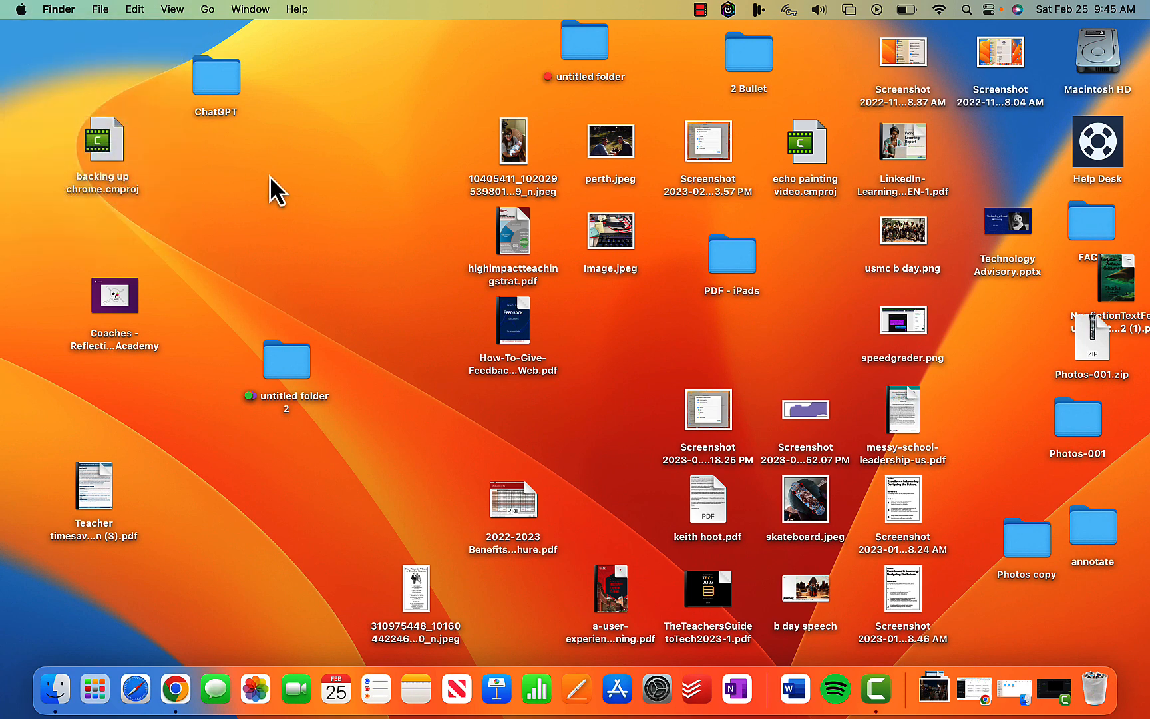
pyautogui.moveTo(998, 36)
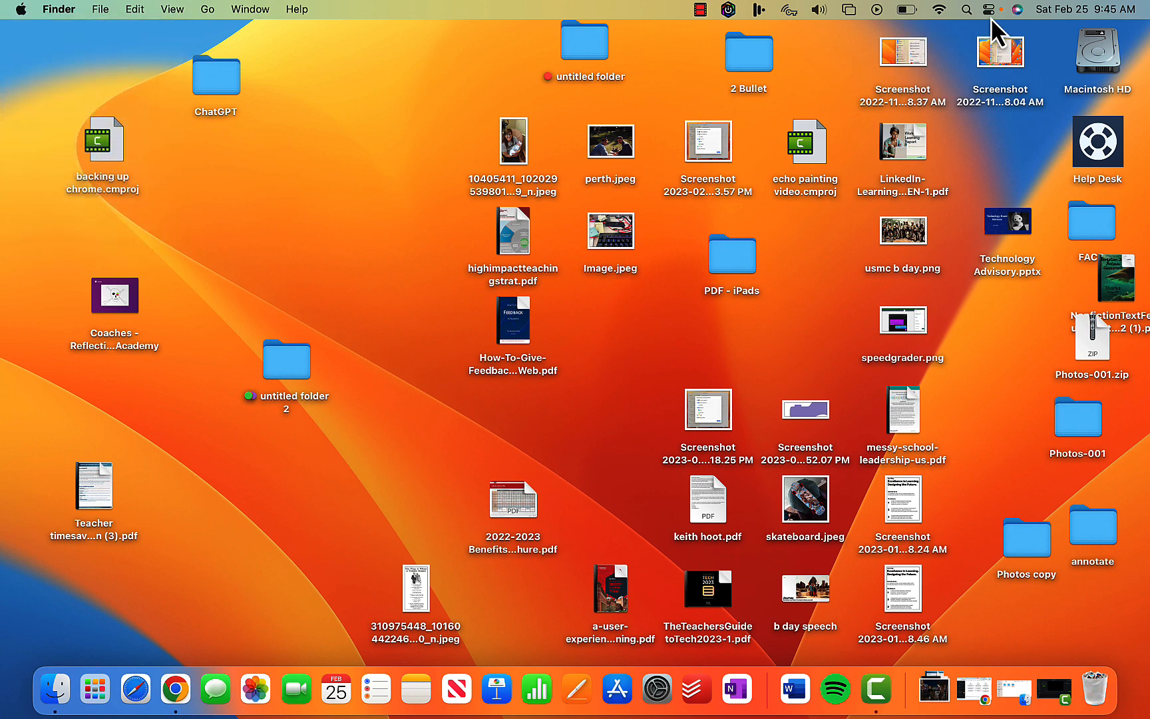
pyautogui.click(989, 9)
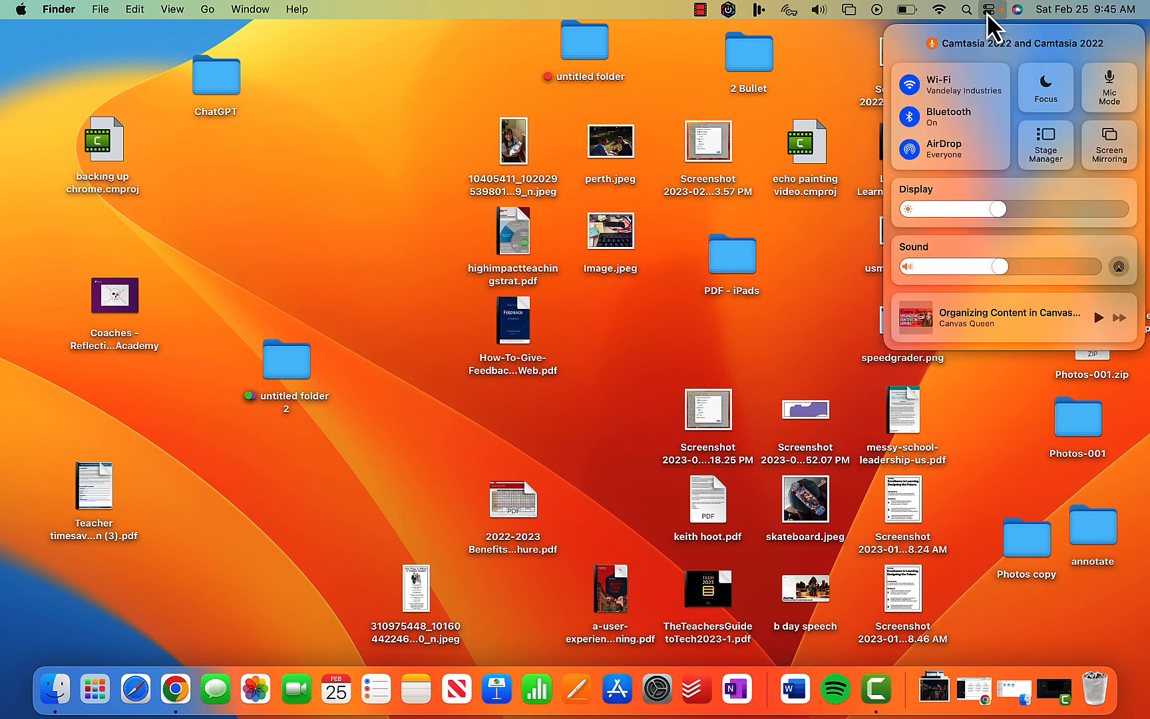
pyautogui.moveTo(985, 69)
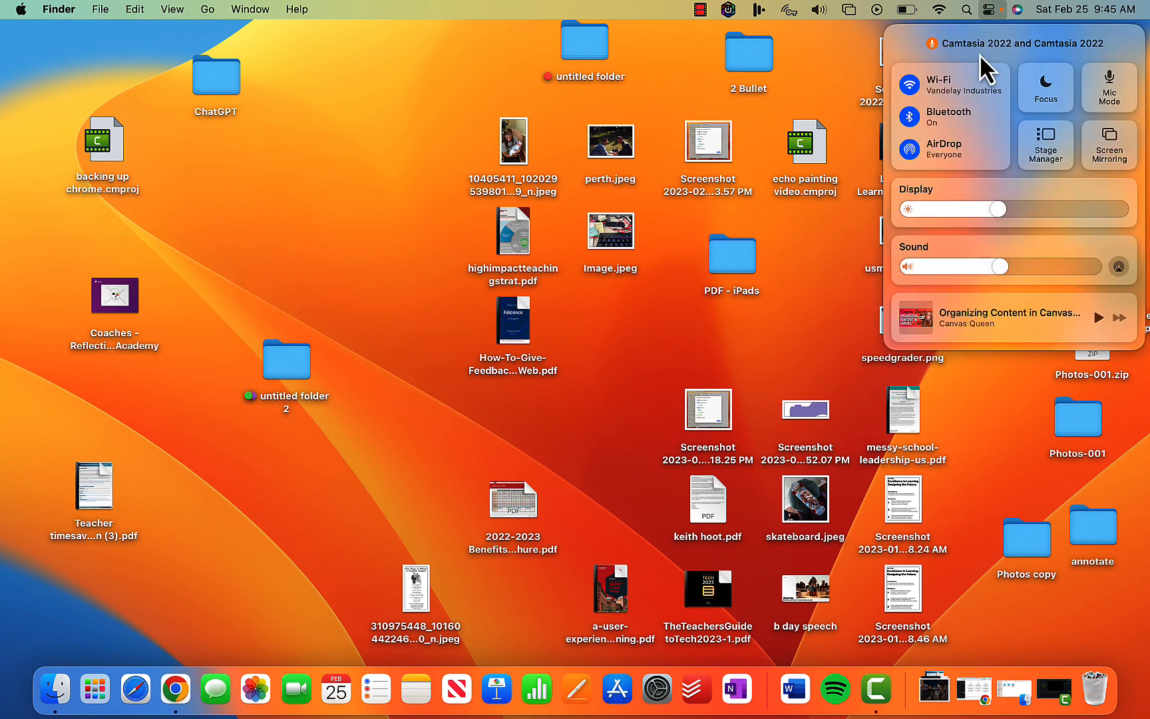
pyautogui.moveTo(982, 99)
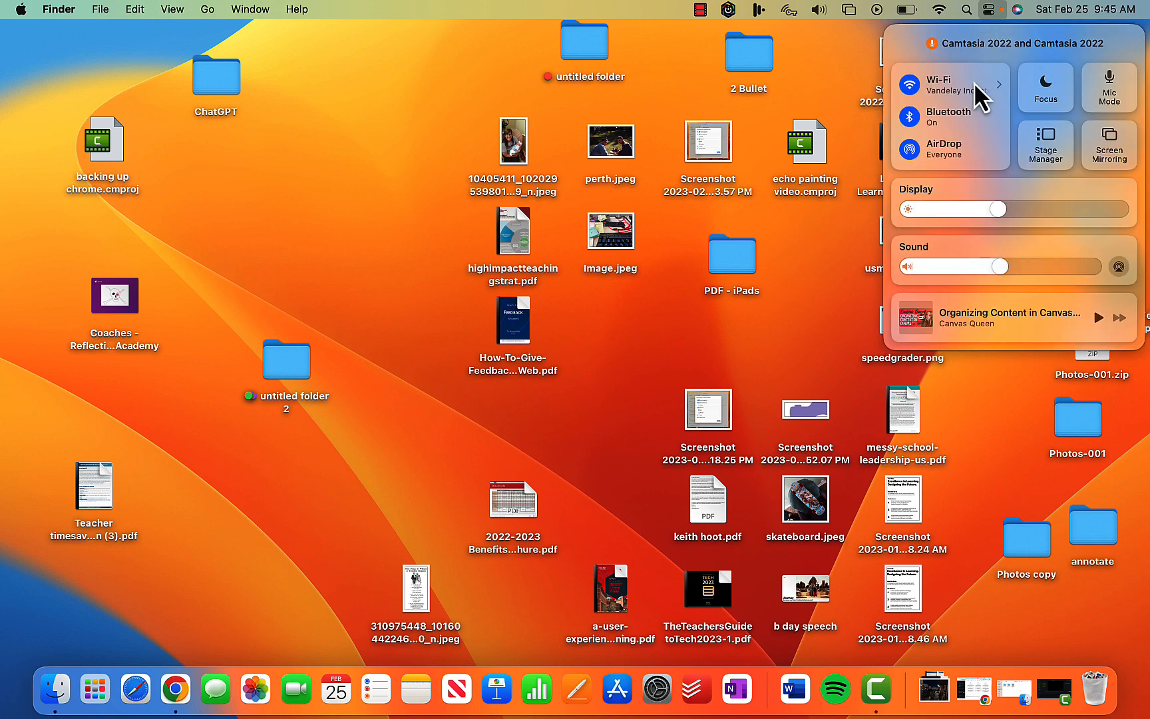
pyautogui.moveTo(979, 128)
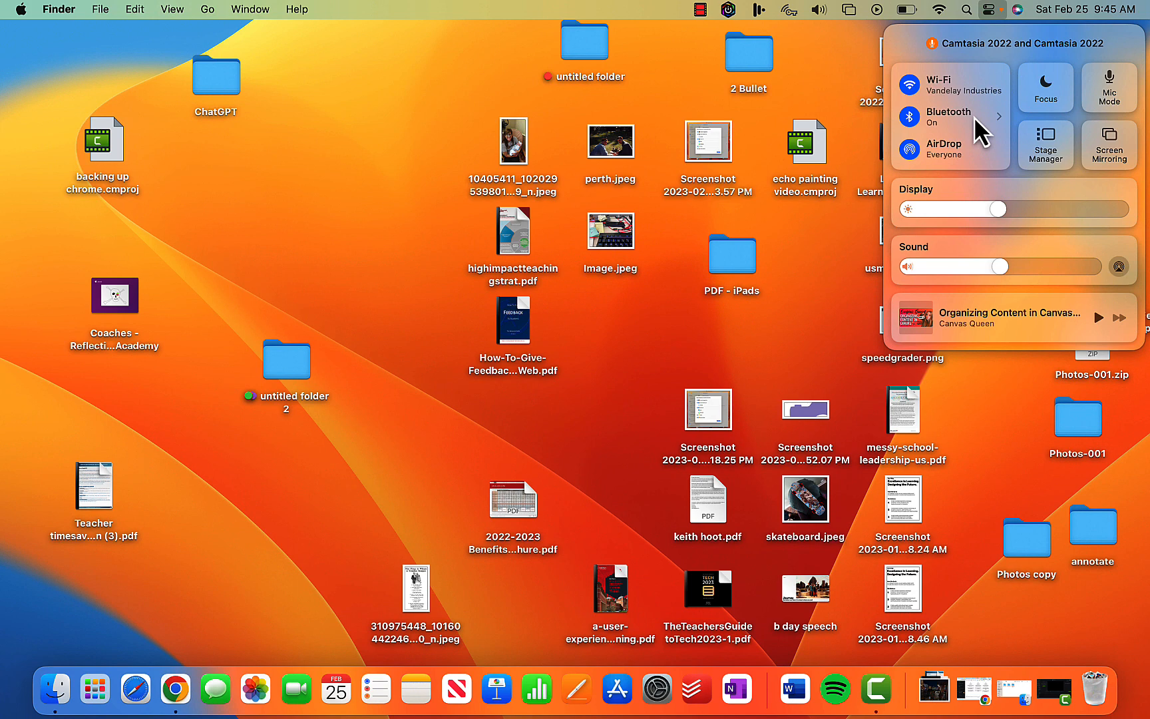
pyautogui.moveTo(949, 235)
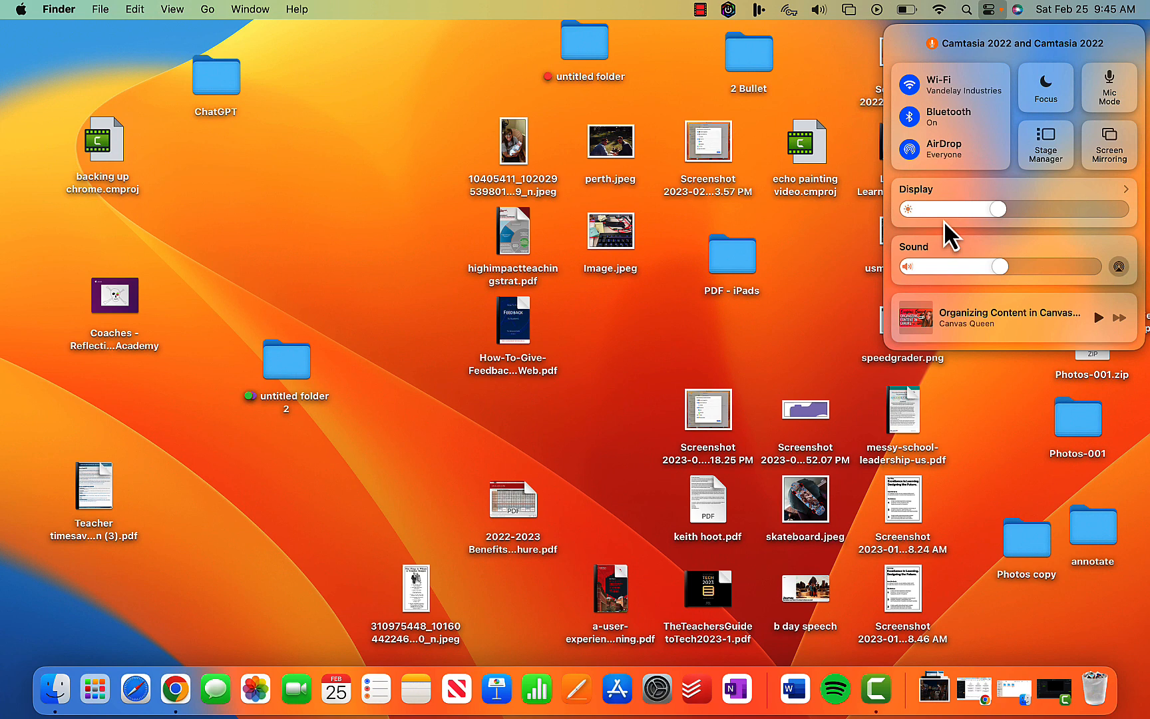
pyautogui.moveTo(969, 327)
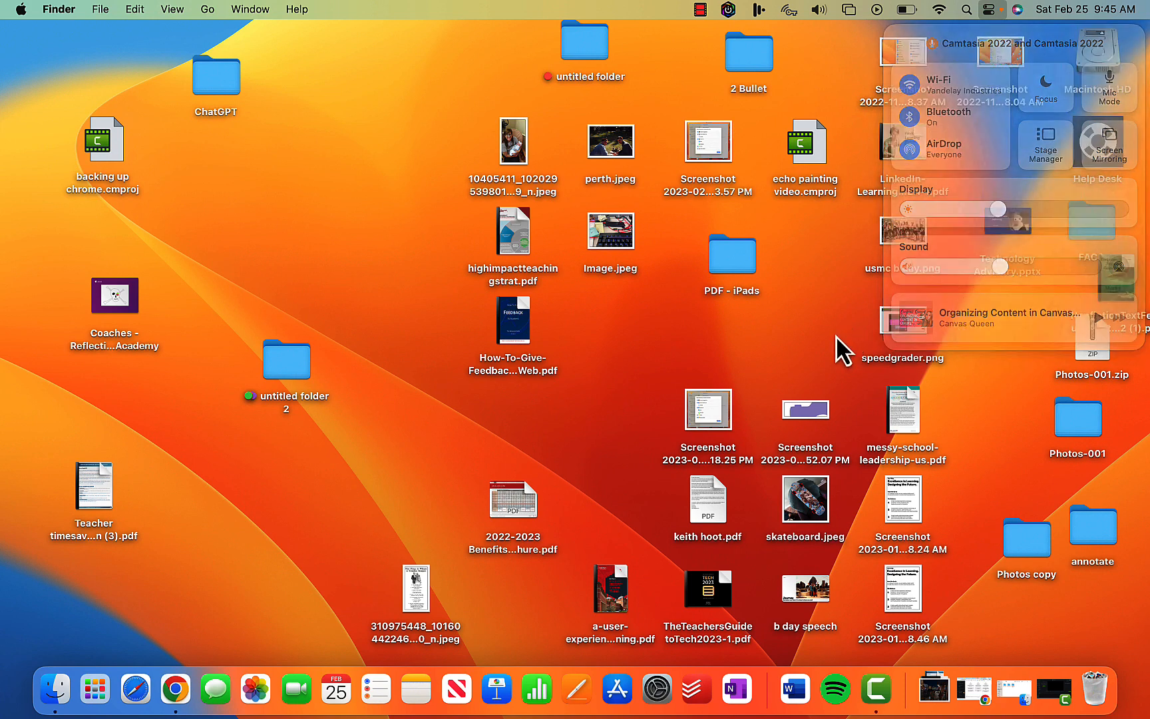
pyautogui.click(366, 231)
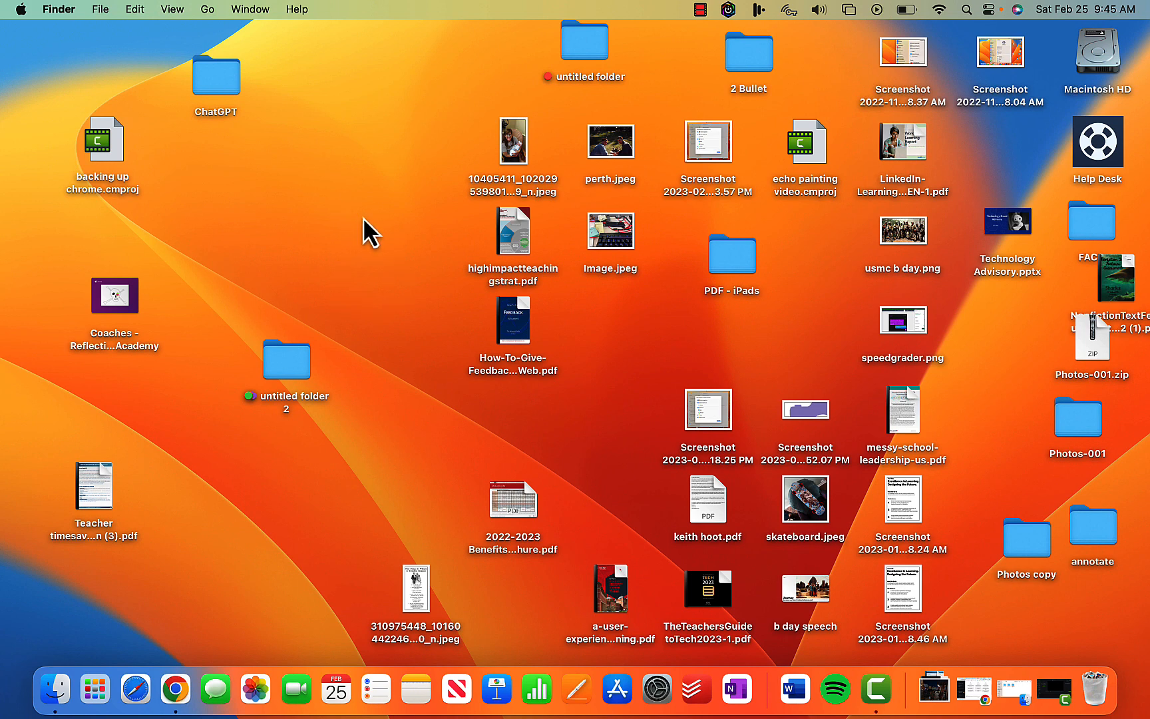
pyautogui.rightClick(367, 233)
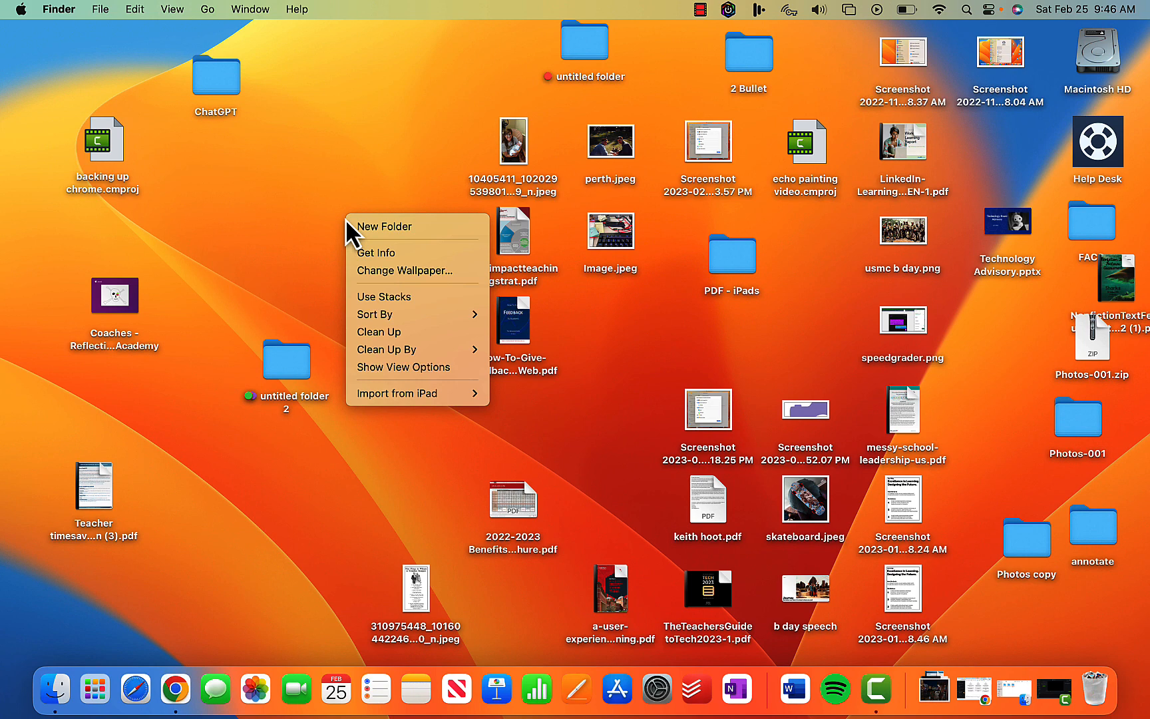
pyautogui.click(238, 618)
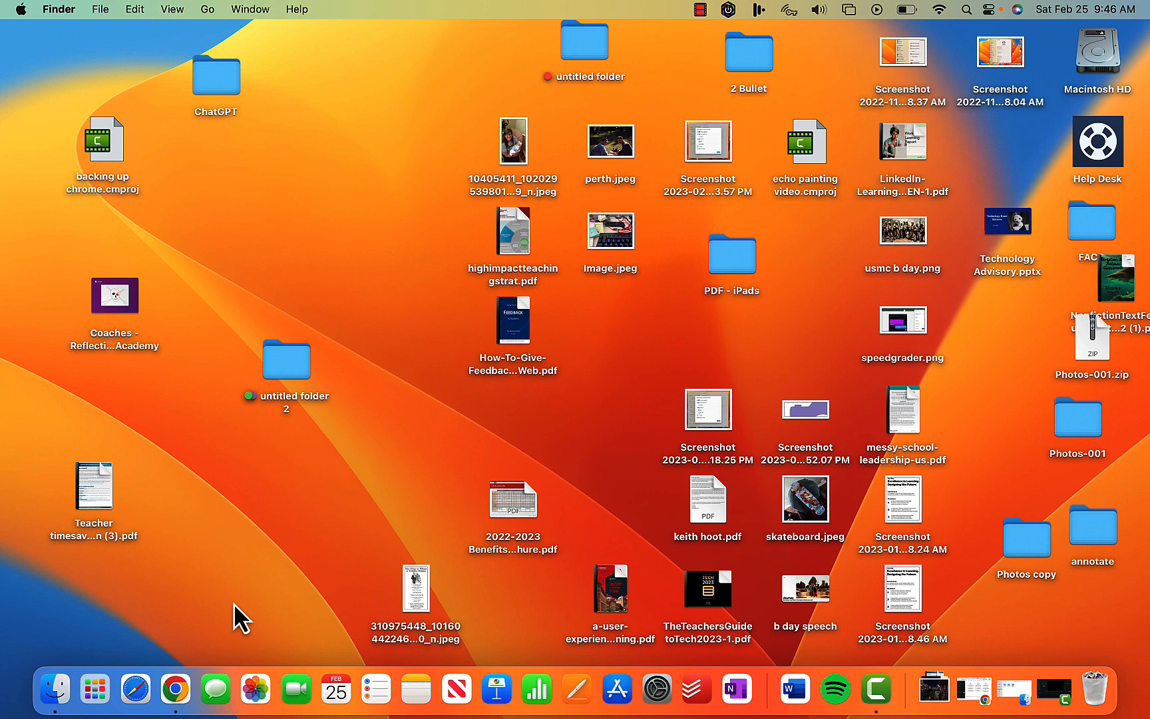
pyautogui.moveTo(483, 689)
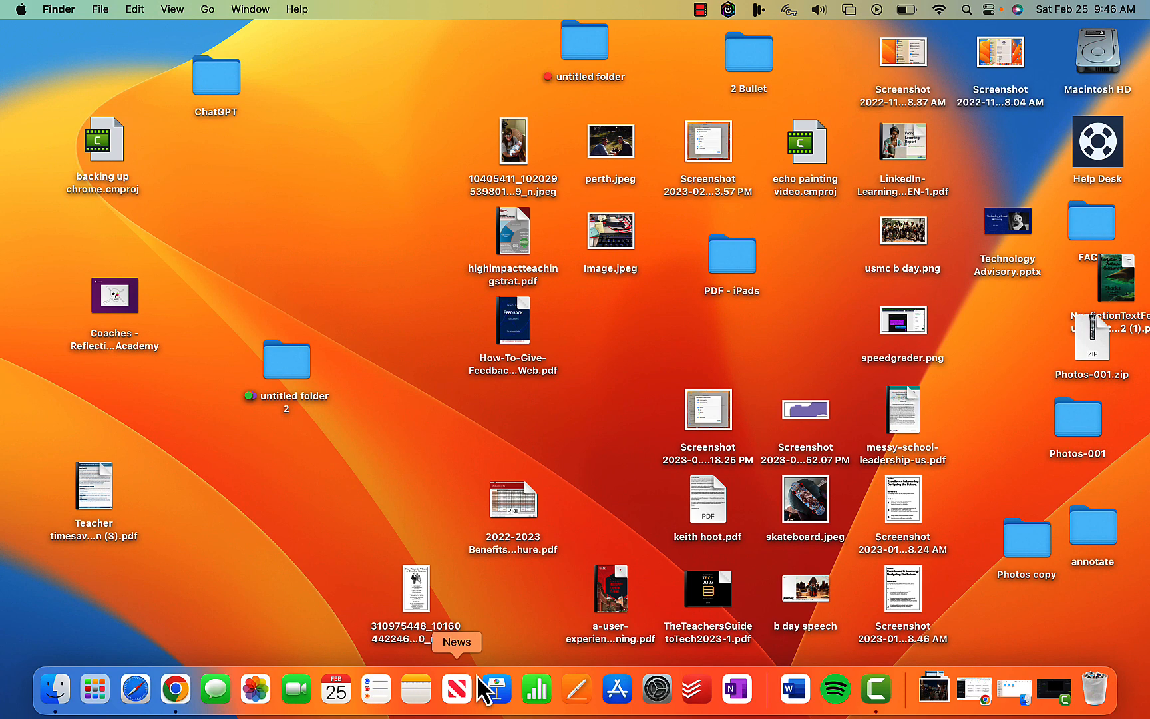
pyautogui.moveTo(611, 575)
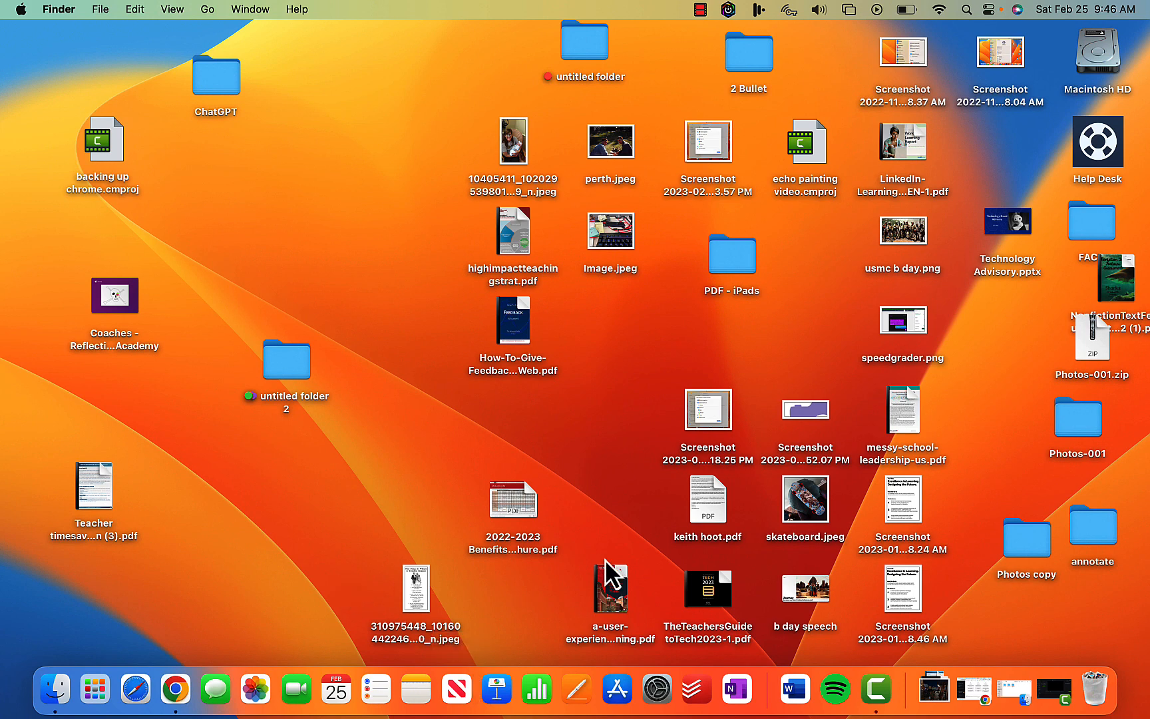
pyautogui.moveTo(459, 688)
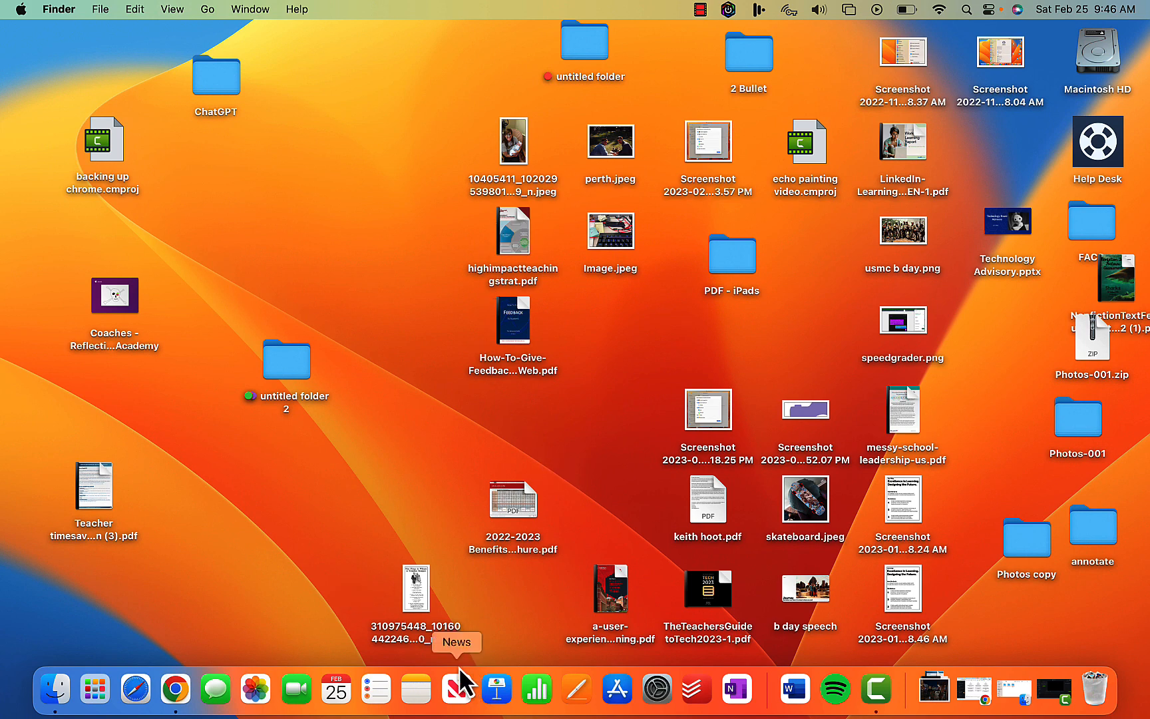
pyautogui.moveTo(94, 690)
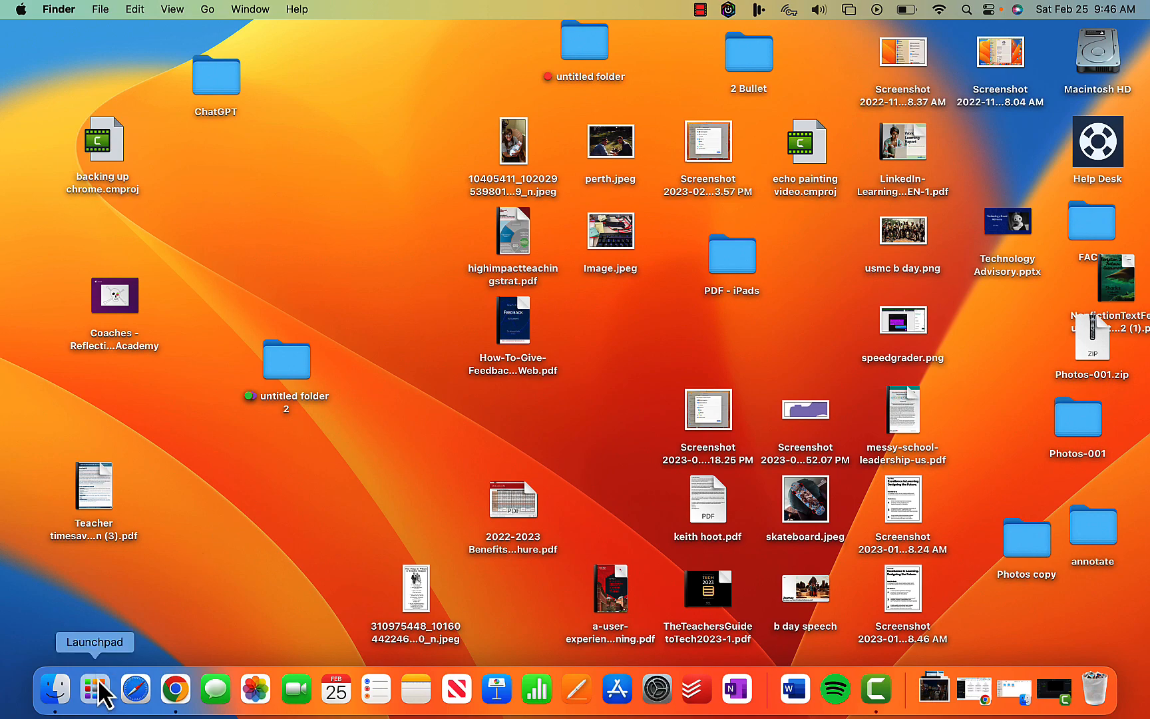
# Browse Launchpad, then open a Finder window listing the Red-tagged folders
pyautogui.click(94, 688)
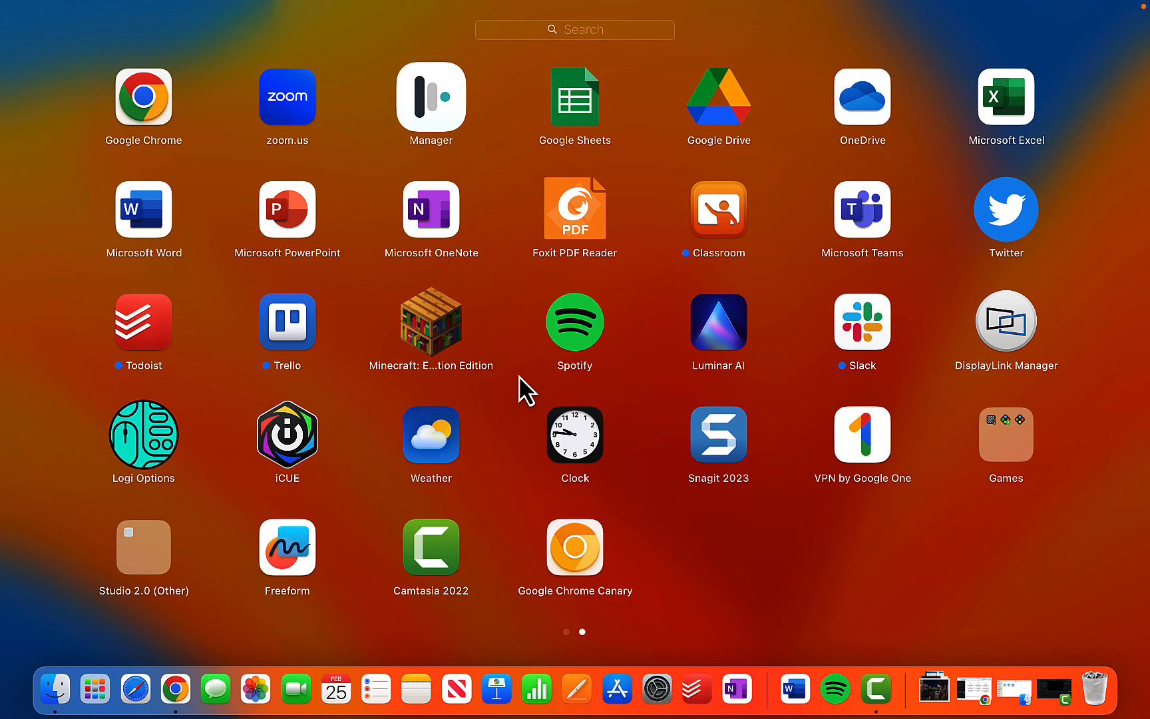
pyautogui.moveTo(452, 134)
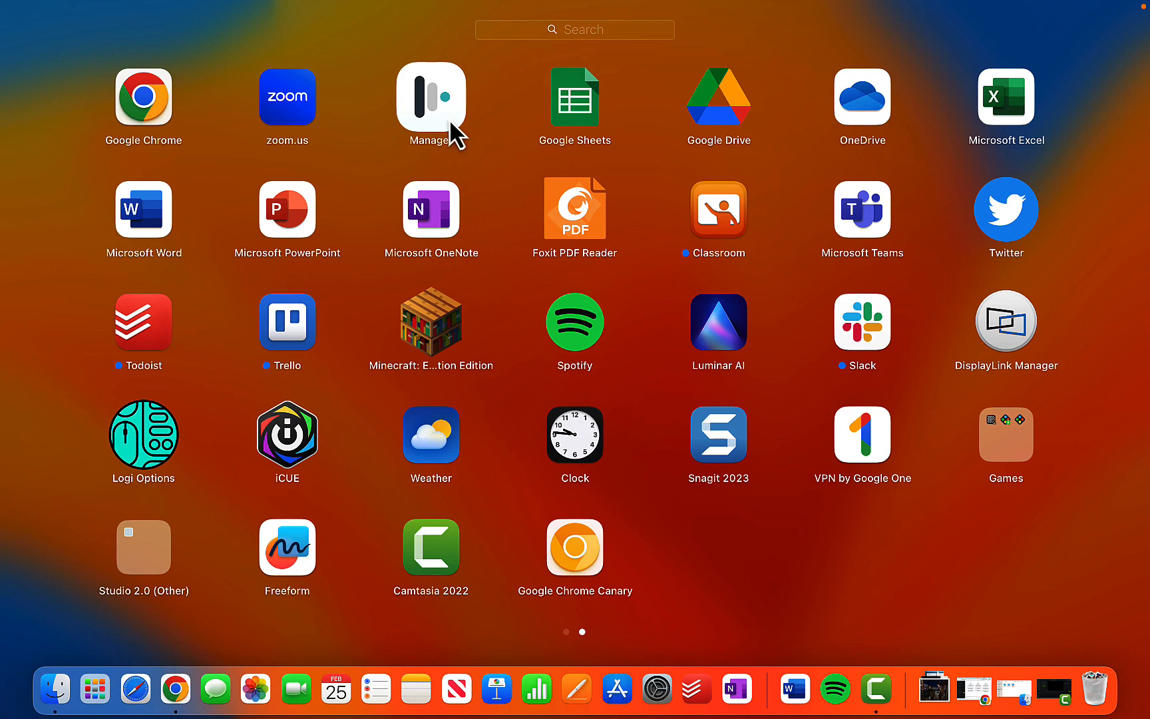
pyautogui.press('escape')
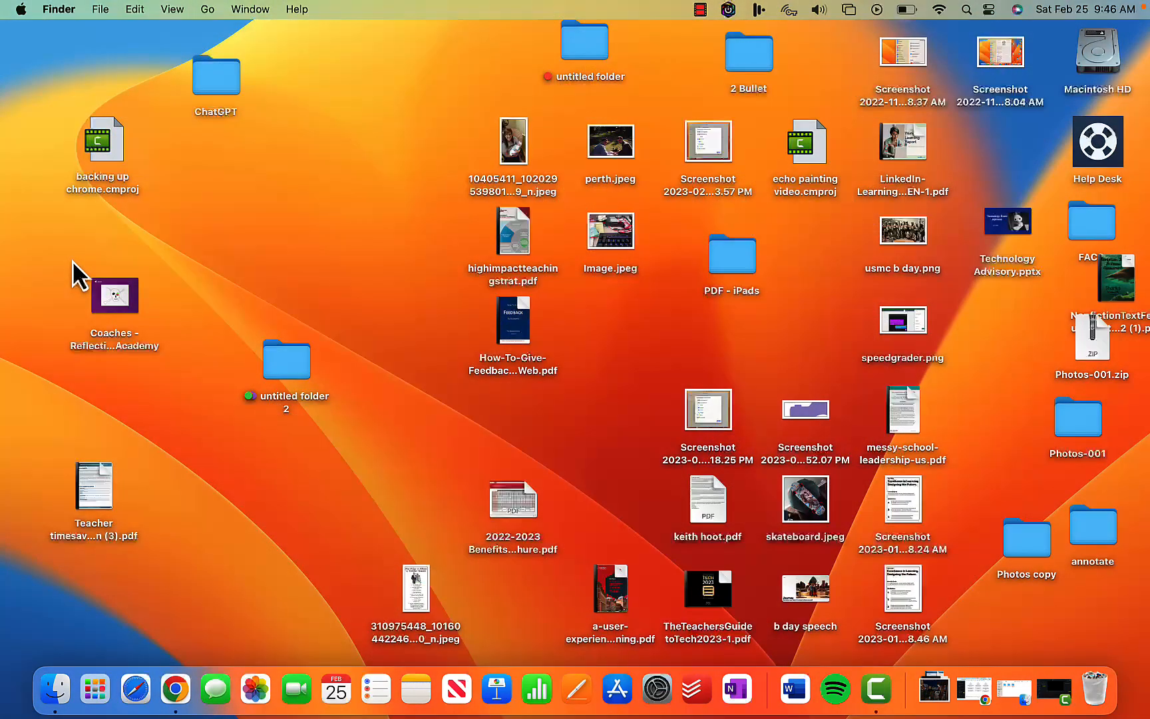
pyautogui.moveTo(55, 689)
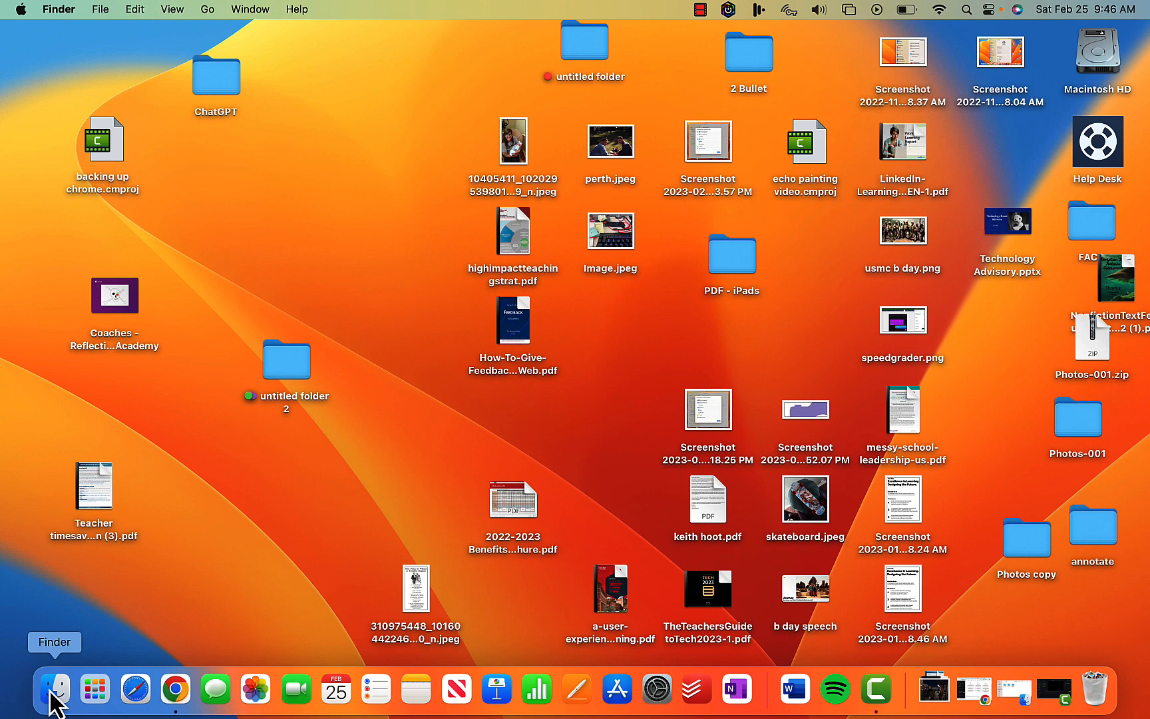
pyautogui.click(56, 688)
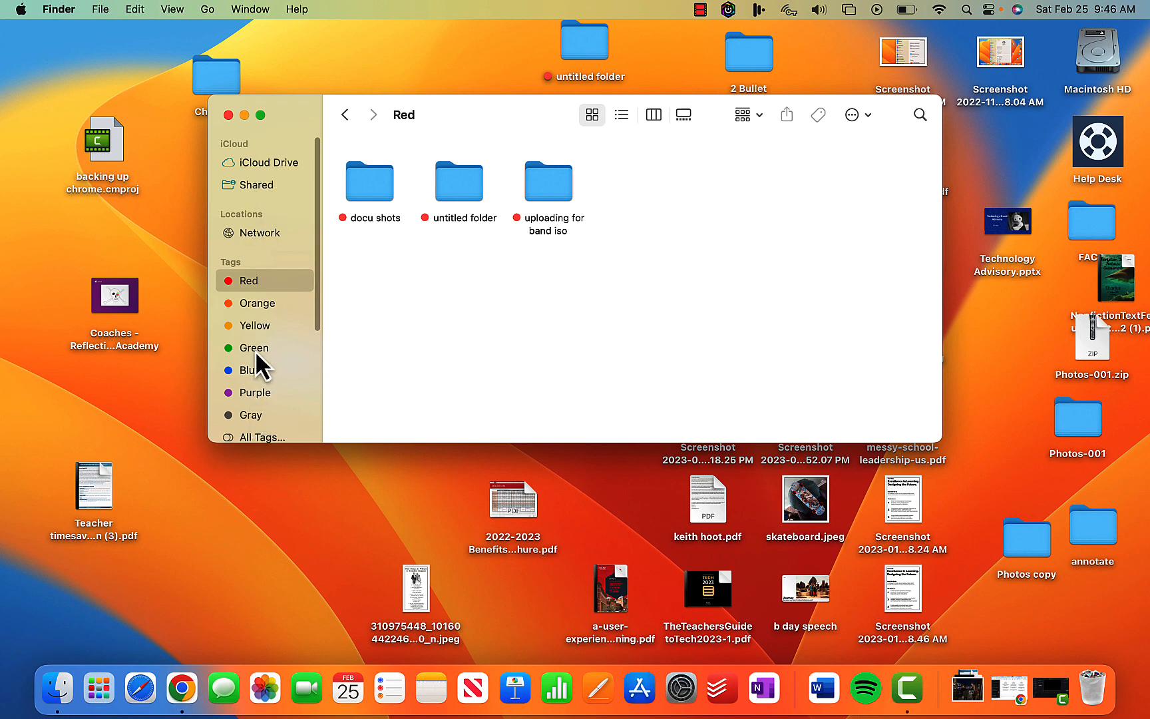
pyautogui.moveTo(565, 287)
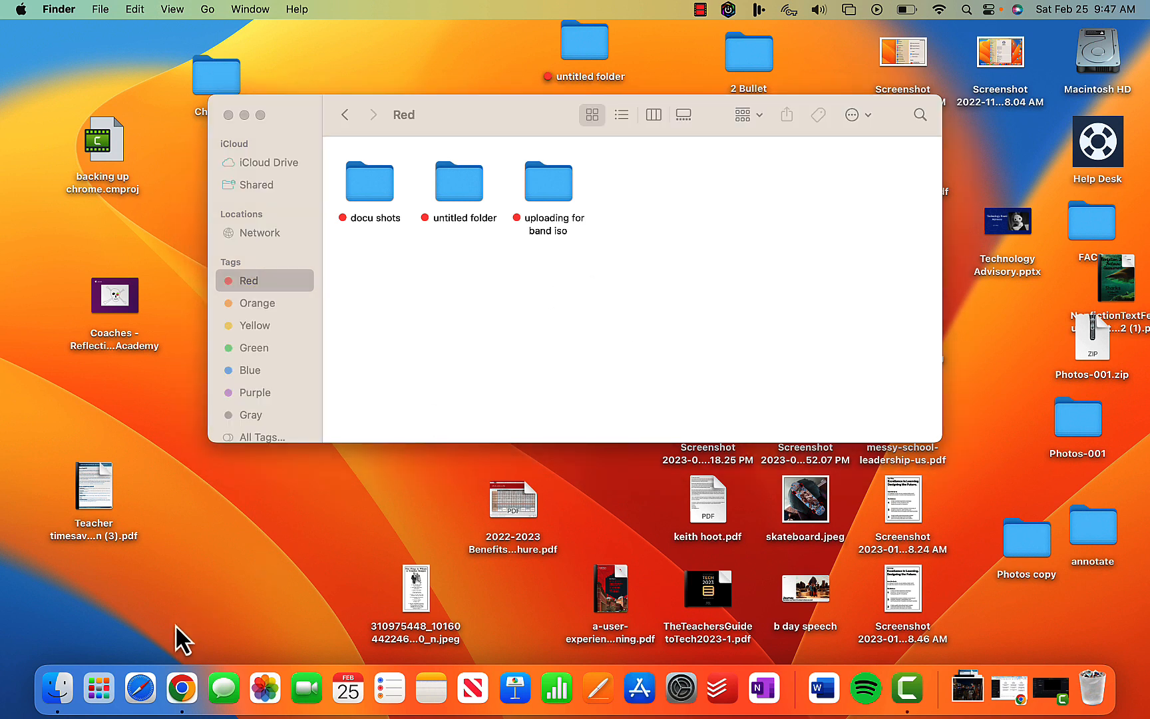
# Bring Chrome to the front from the Dock, showing the ChatGPT page
pyautogui.click(188, 688)
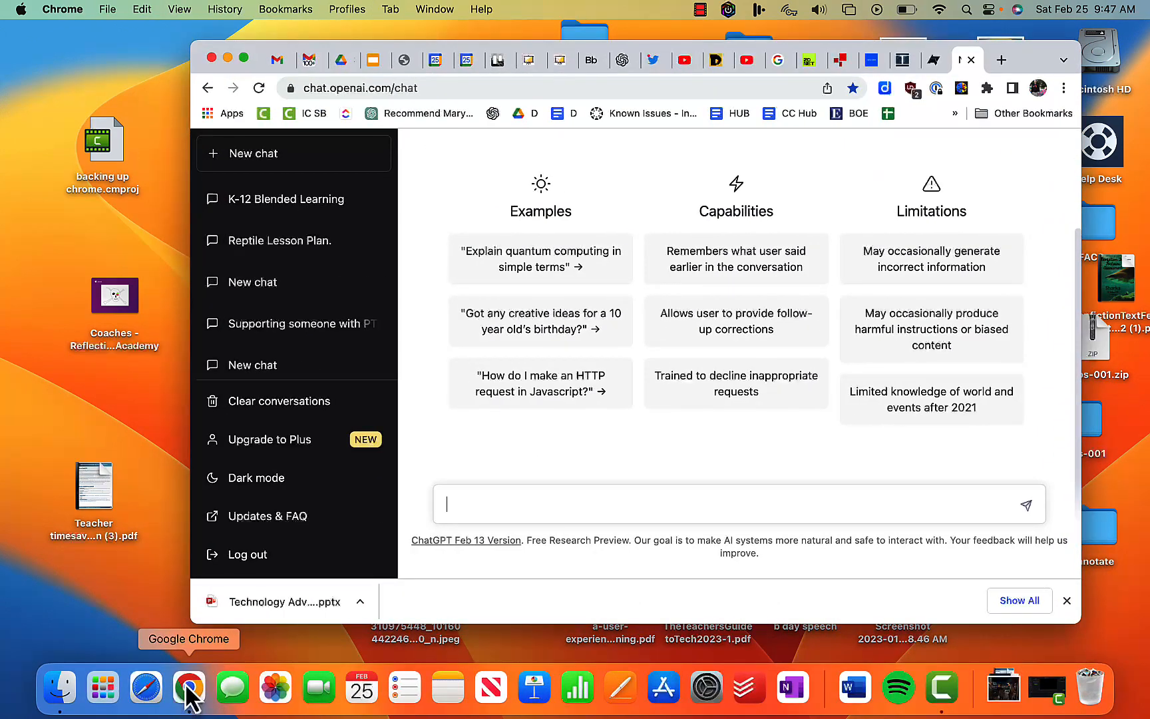
pyautogui.moveTo(541, 354)
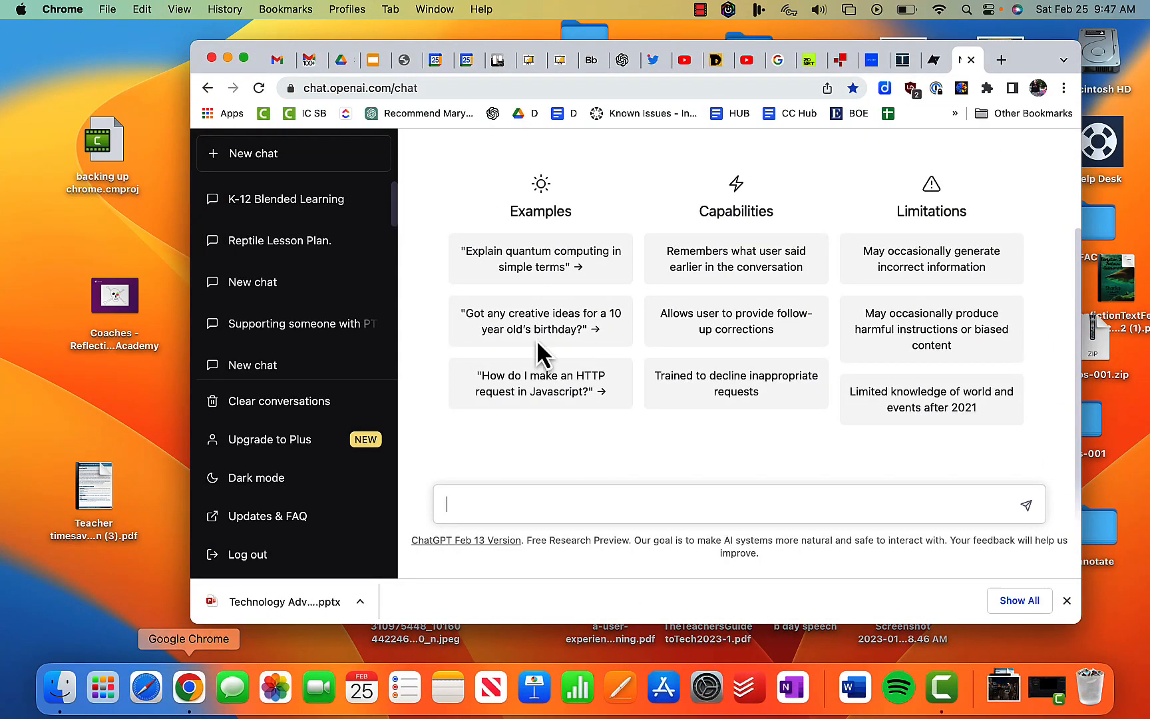
pyautogui.moveTo(1064, 87)
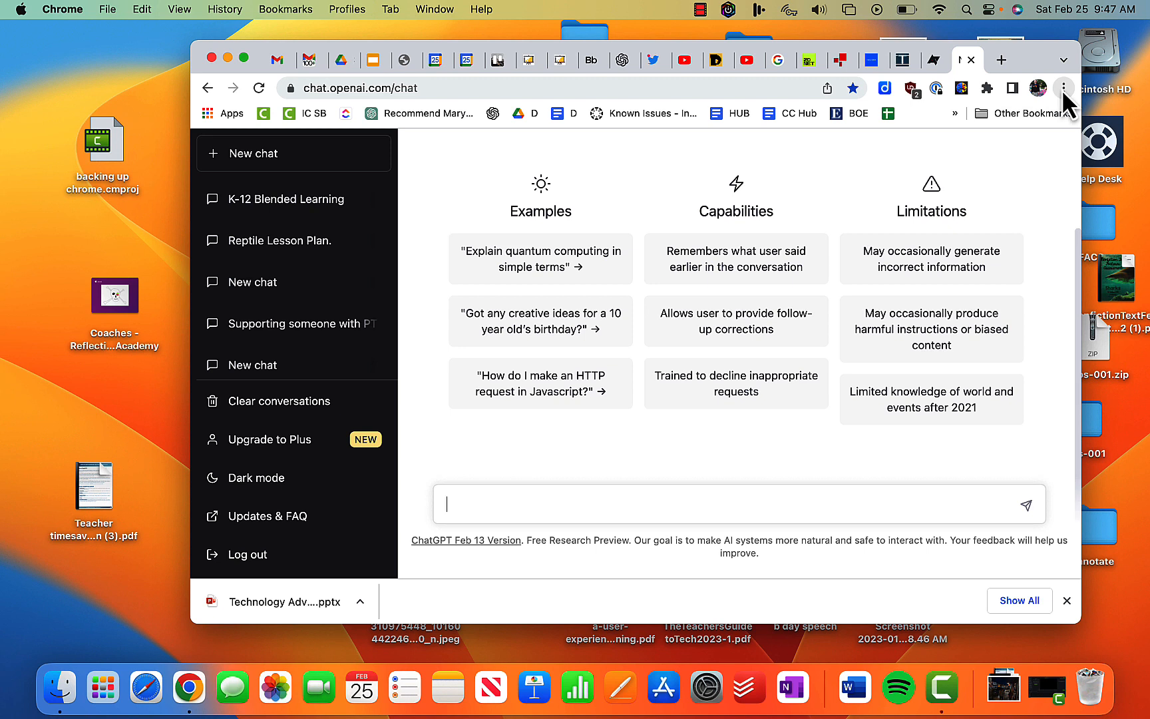
pyautogui.moveTo(1063, 87)
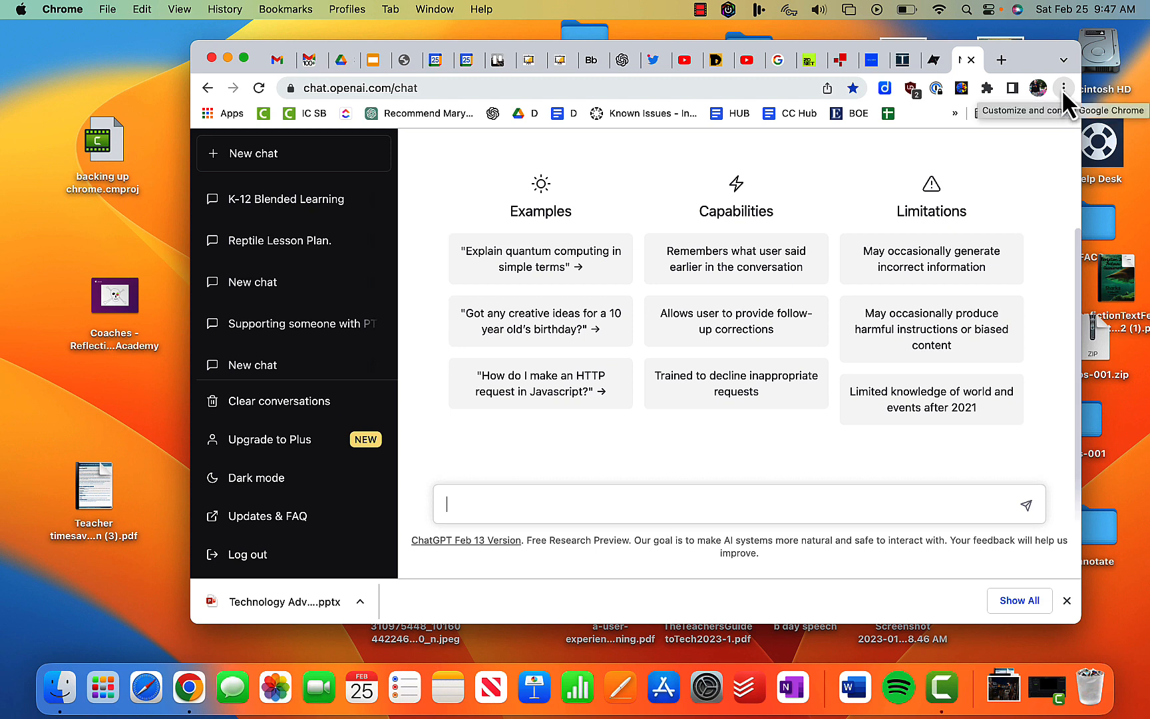
pyautogui.moveTo(1014, 180)
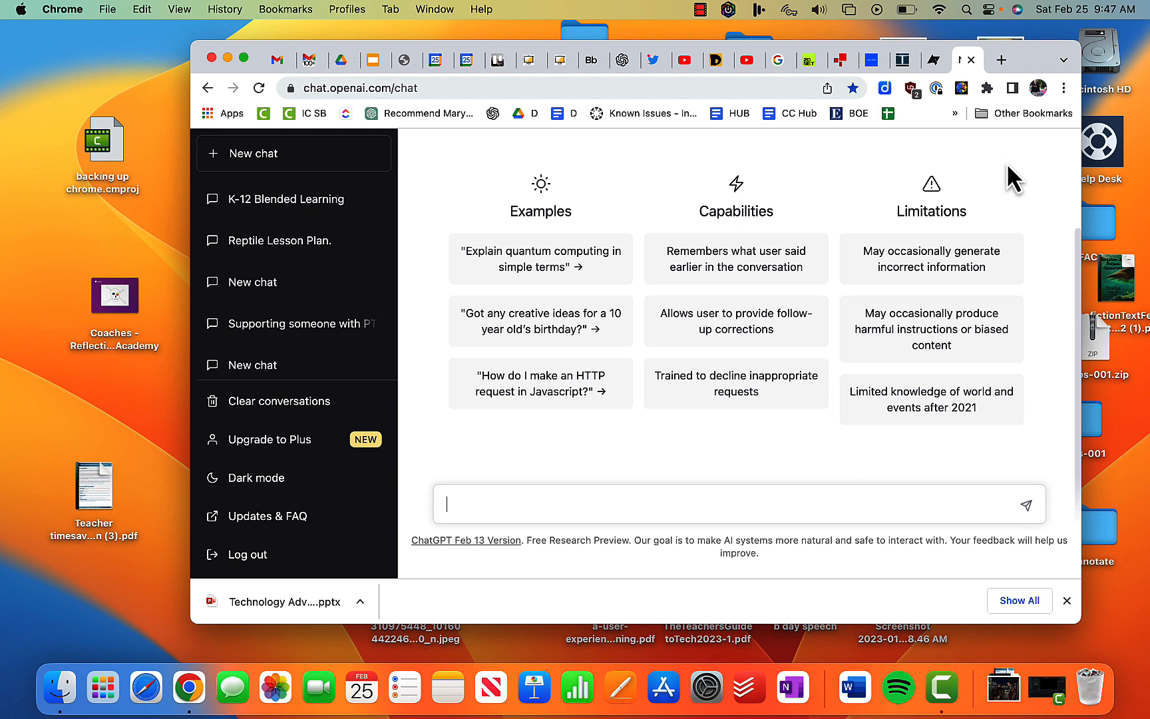